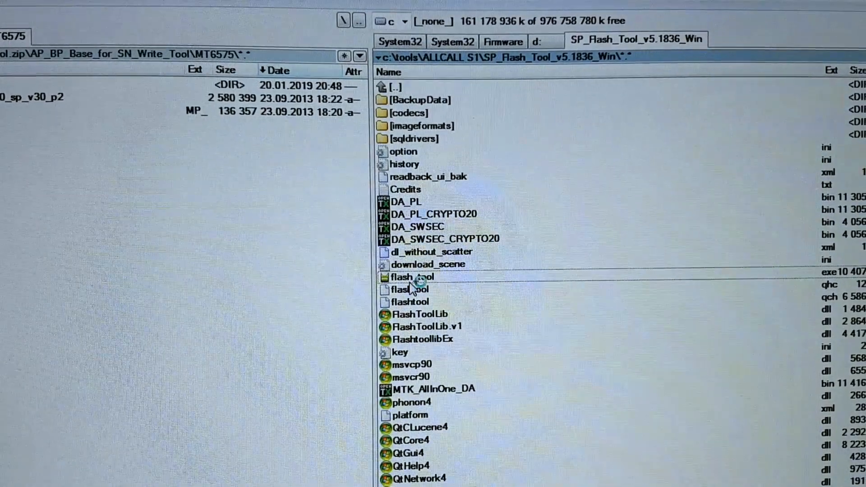
Step: Launch flash_tool.exe from the SP_Flash_Tool_v5.1836_Win folder in advanced mode
double_click(413, 278)
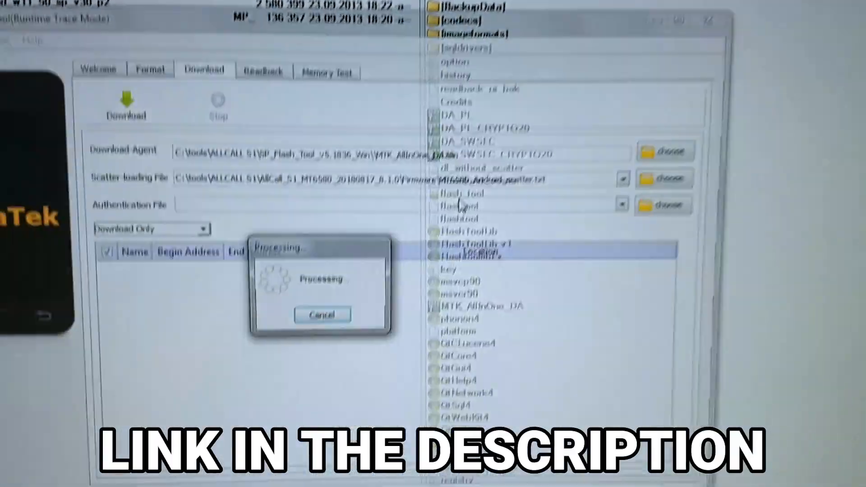
left_click(444, 193)
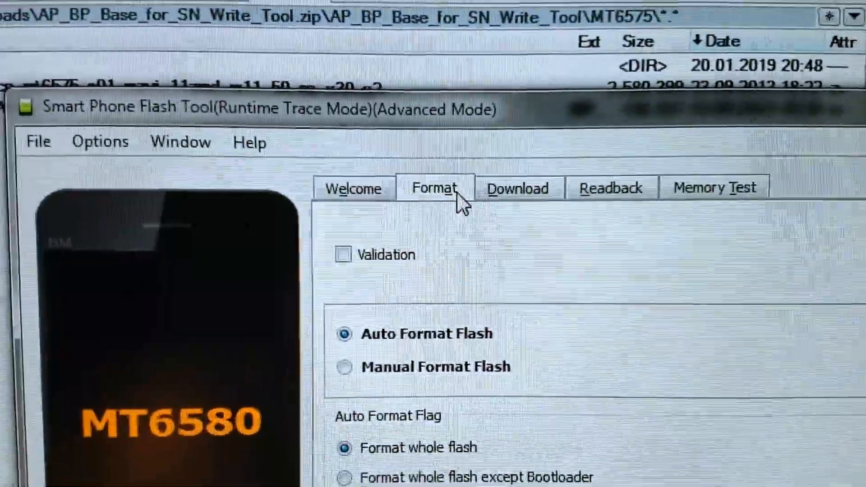
Step: Show the Write Memory page via the Window menu
left_click(181, 142)
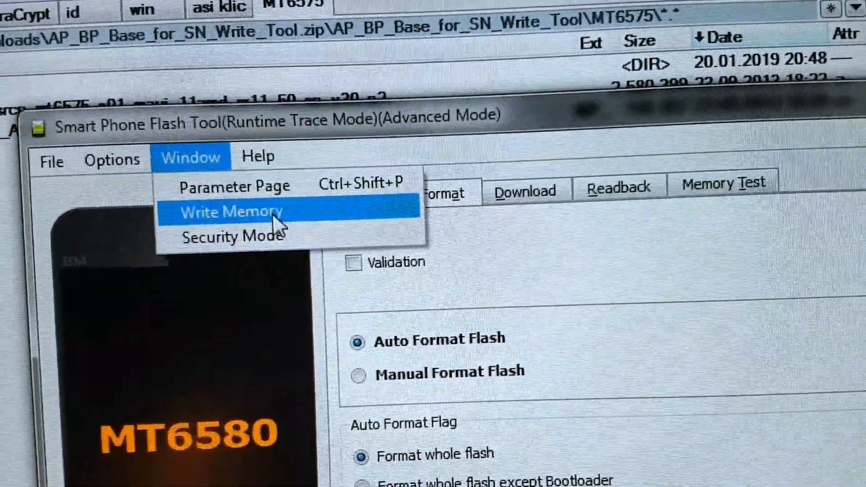
left_click(231, 212)
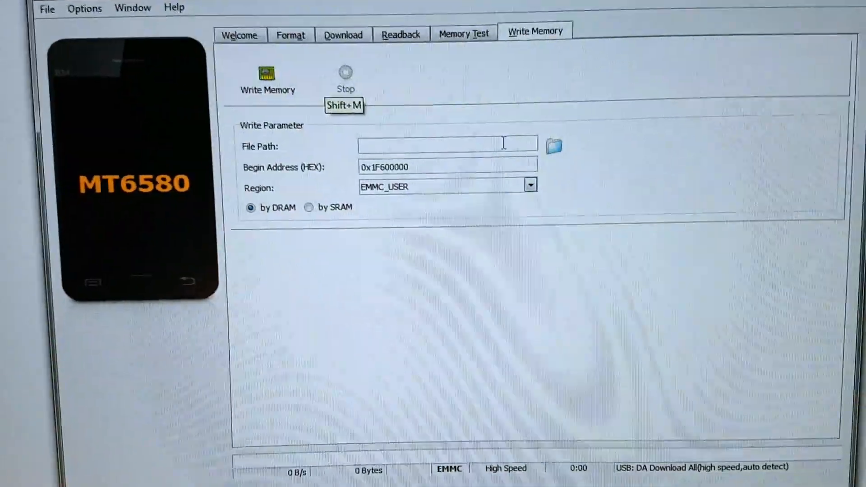
Step: Set the EMMC_PART_USER backup as the file to write, begin address 0
left_click(555, 145)
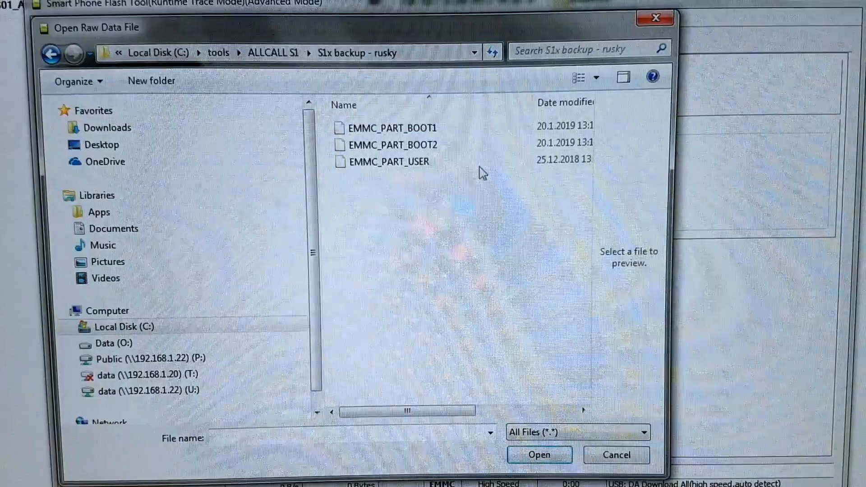
left_click(393, 162)
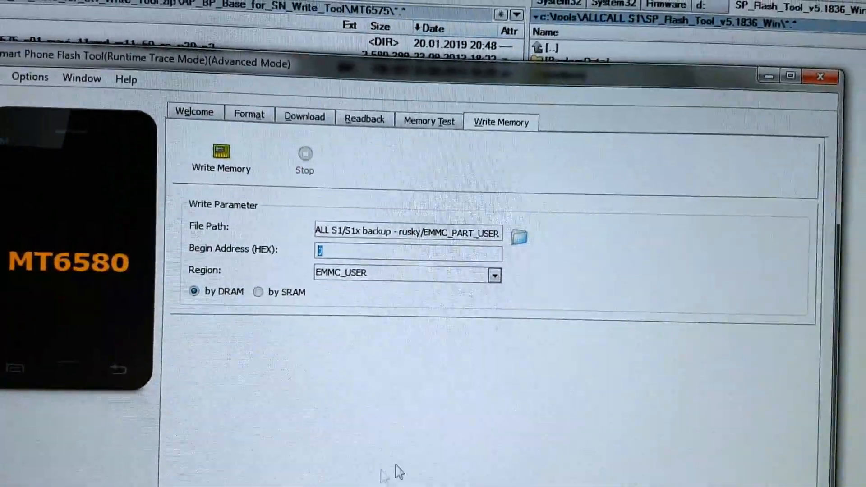
mouse_move(217, 163)
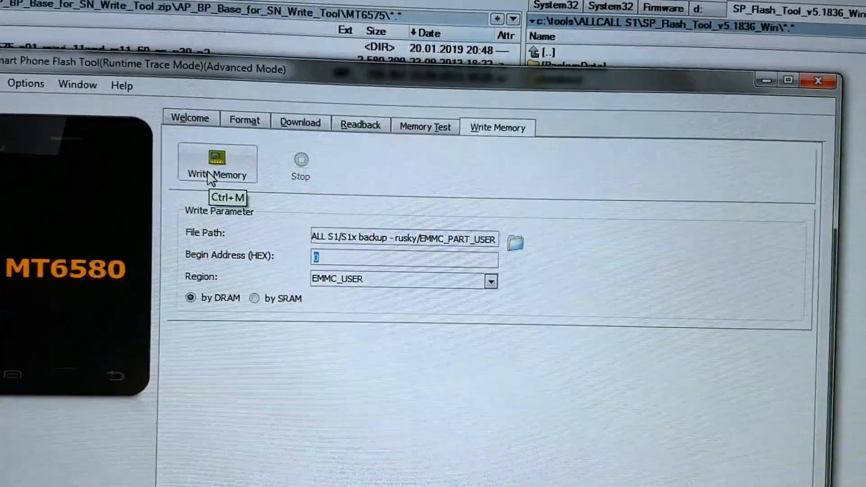